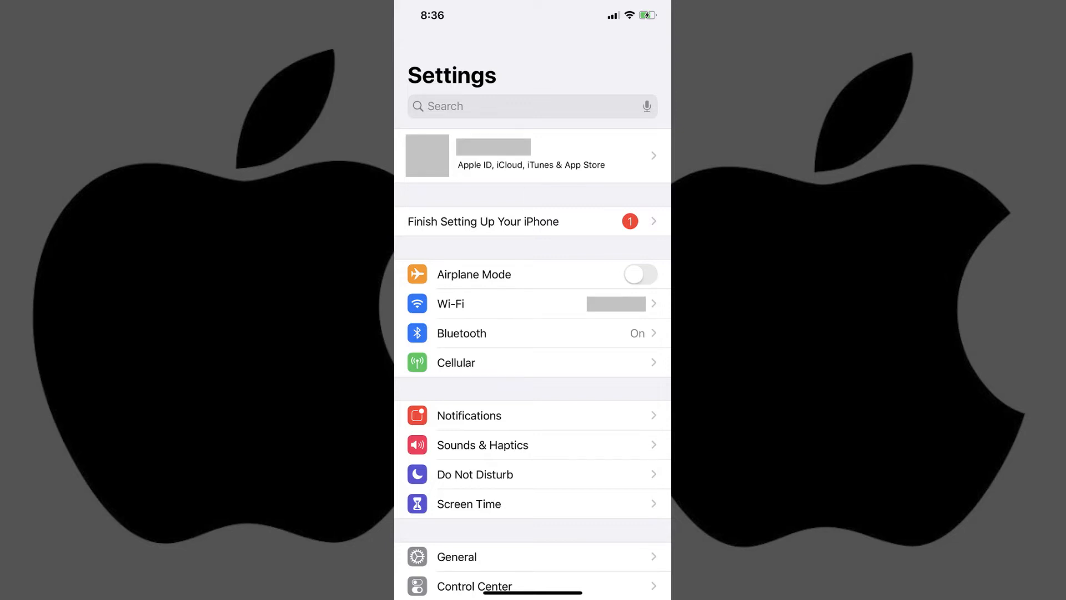
In Display & Brightness, turn on Automatic appearance, light until 10:00 PM.
{"action": "scroll", "scroll_direction": "down", "scroll_amount": 3}
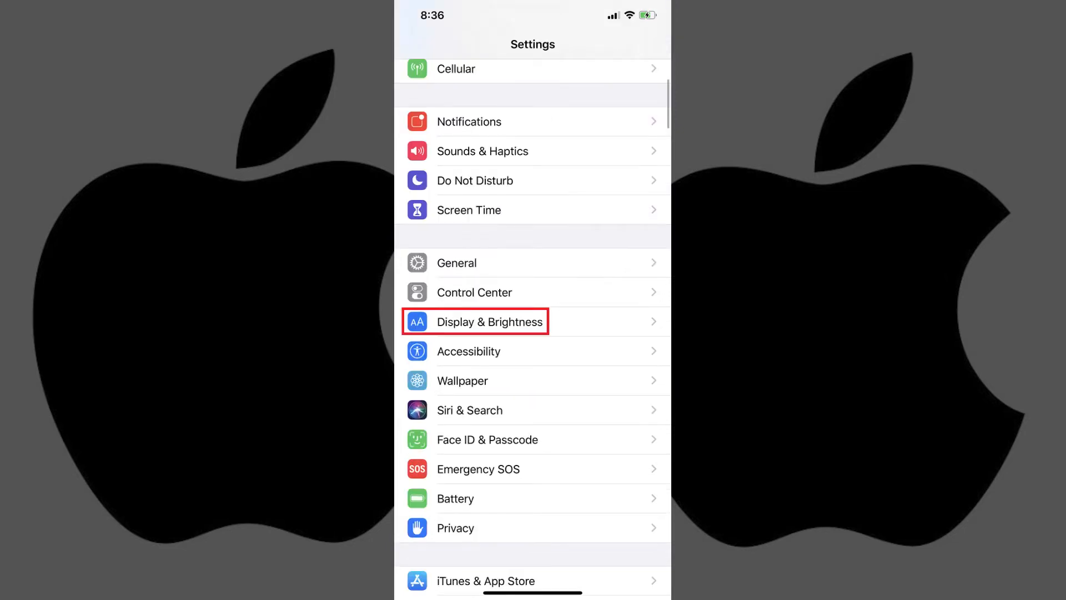
{"action": "left_click", "coordinate": [488, 321]}
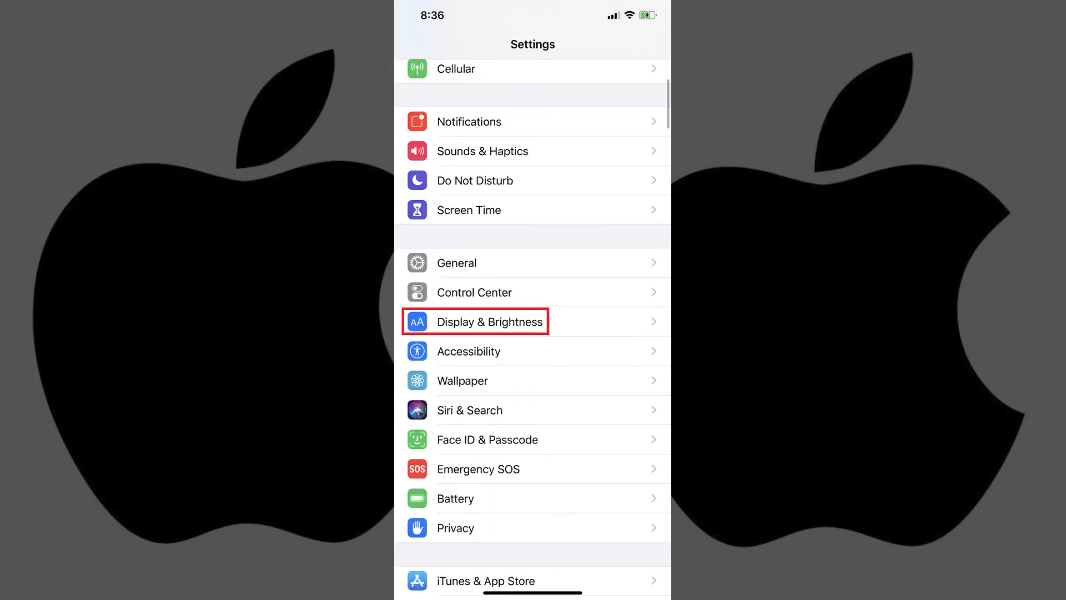
{"action": "left_click", "coordinate": [489, 323]}
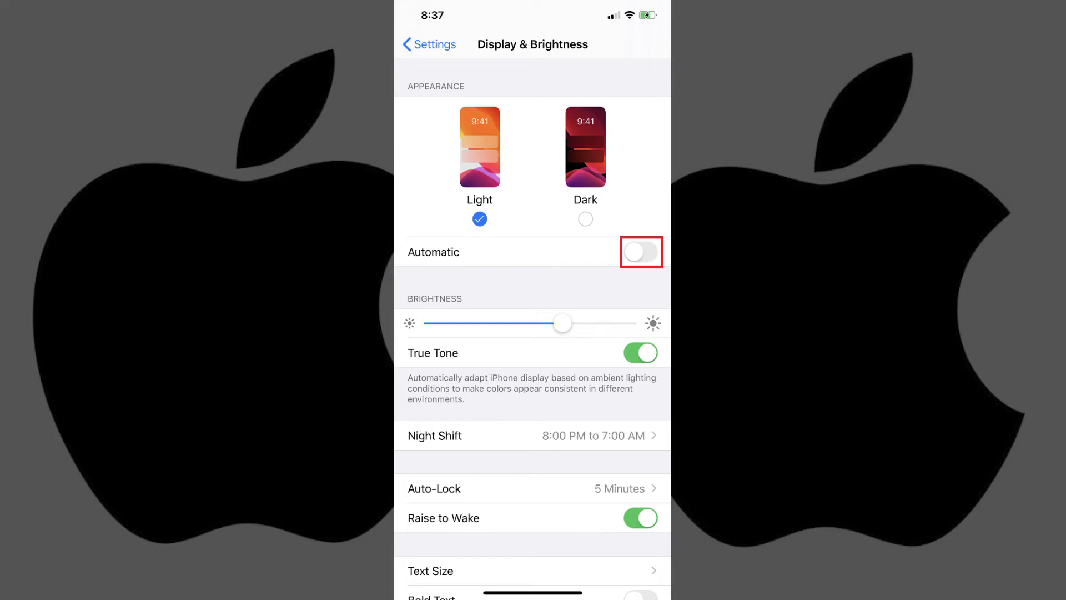
{"action": "left_click", "coordinate": [640, 253]}
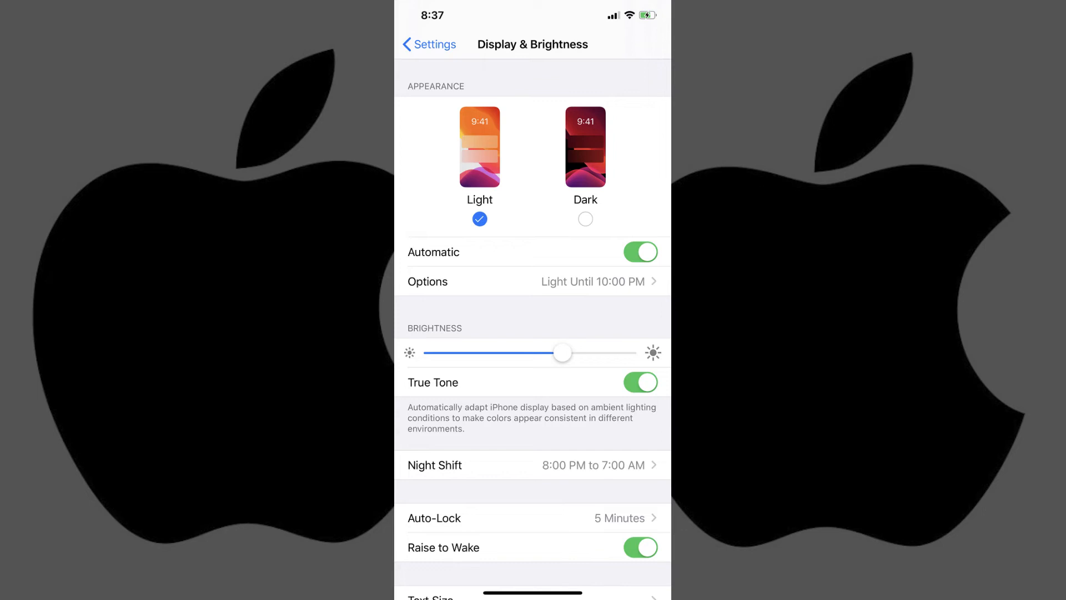
In Appearance Schedule, choose Custom Schedule: light at 7:00 AM, dark at 10:00 PM.
{"action": "left_click", "coordinate": [426, 281]}
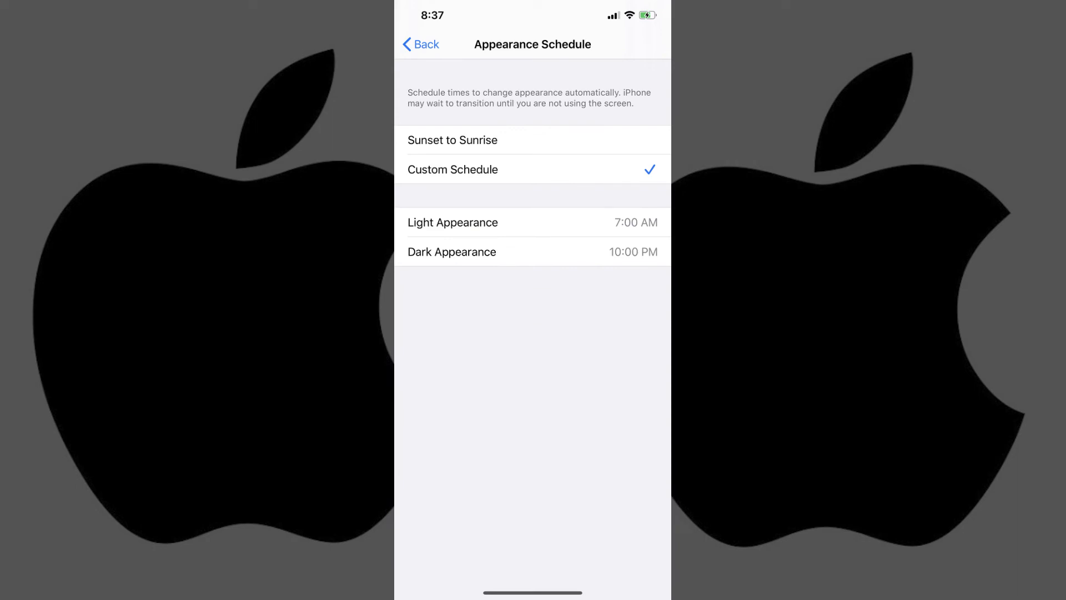
{"action": "left_click", "coordinate": [452, 140]}
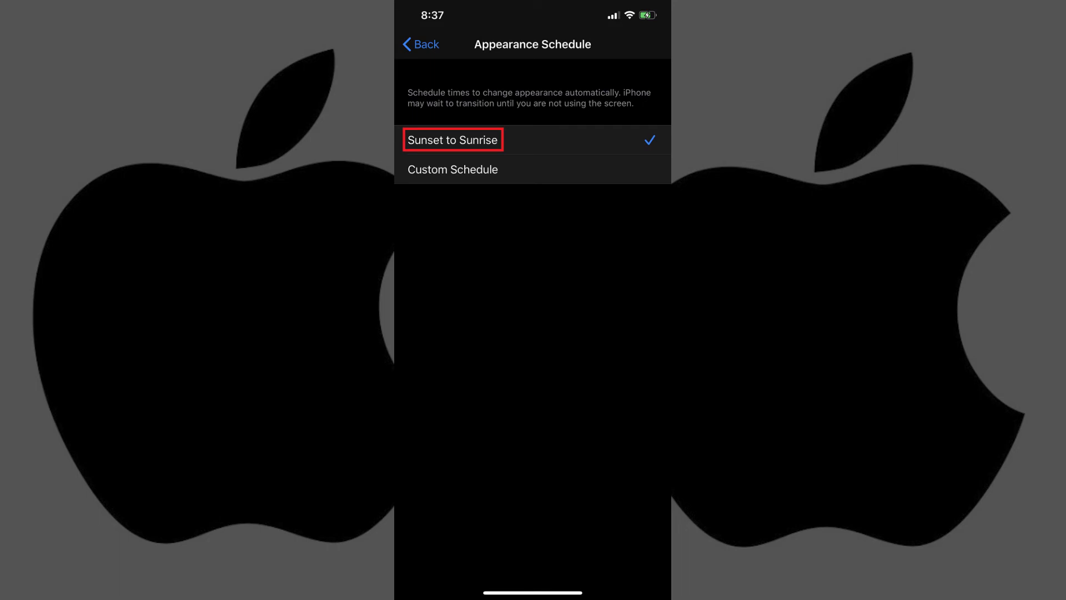
{"action": "left_click", "coordinate": [452, 169]}
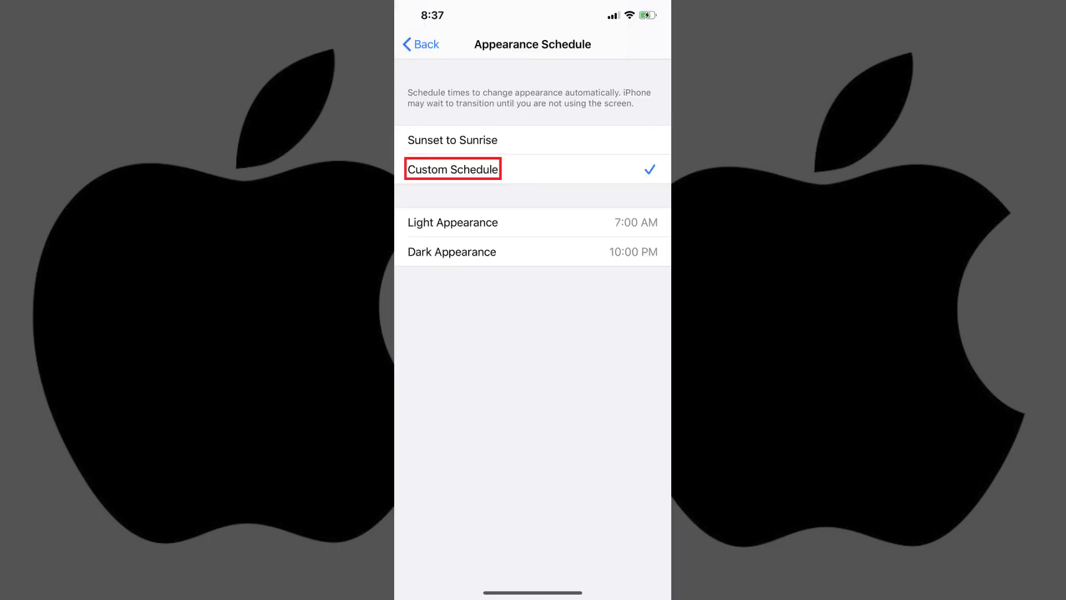